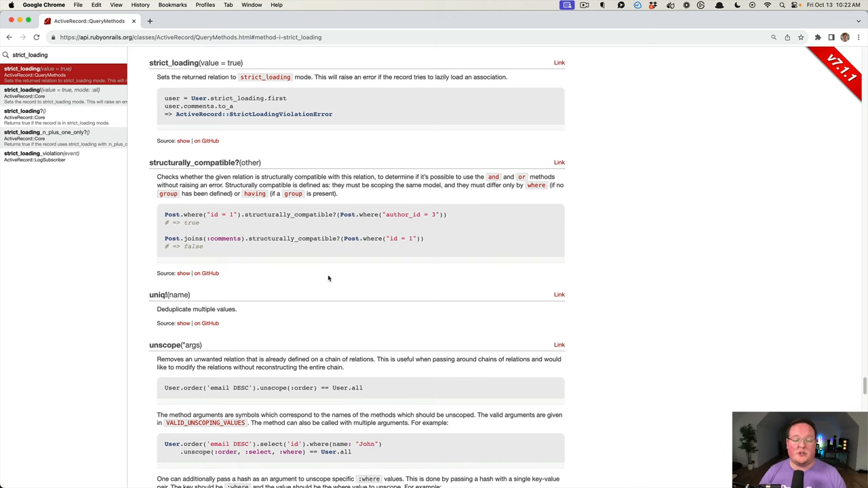
mouse_move(329, 278)
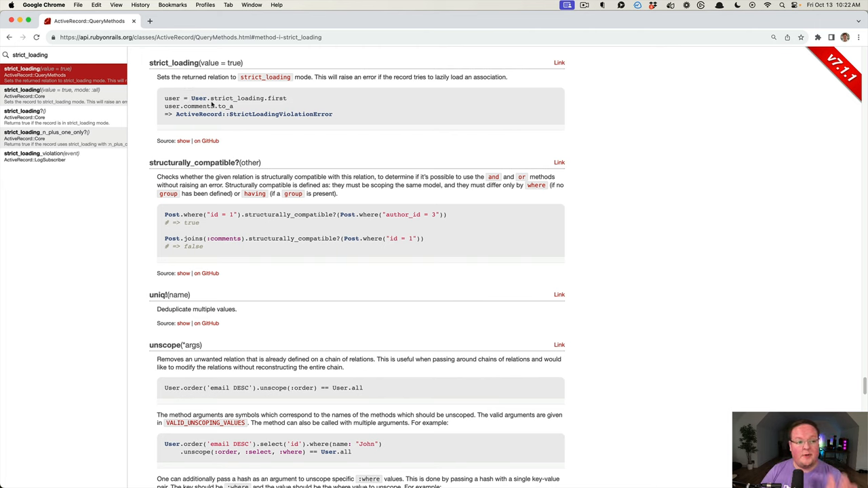
- Review Author's has_many :posts, then view the Post model's belongs_to associations
double_click(237, 98)
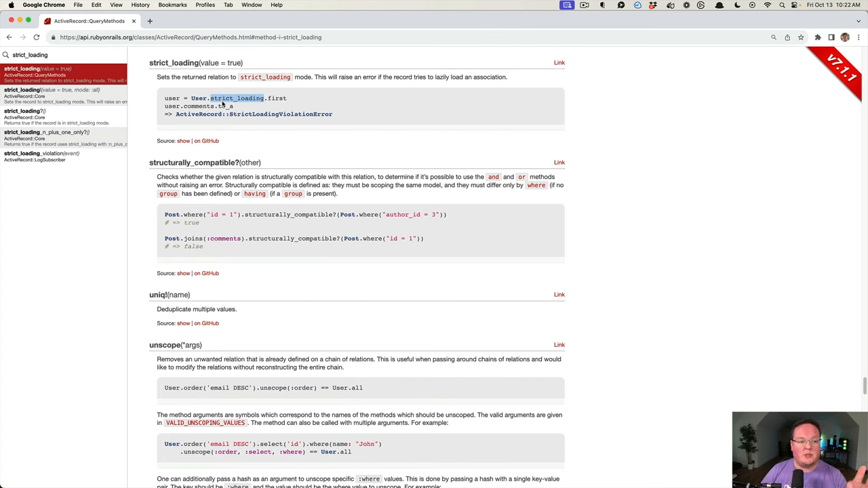
mouse_move(288, 100)
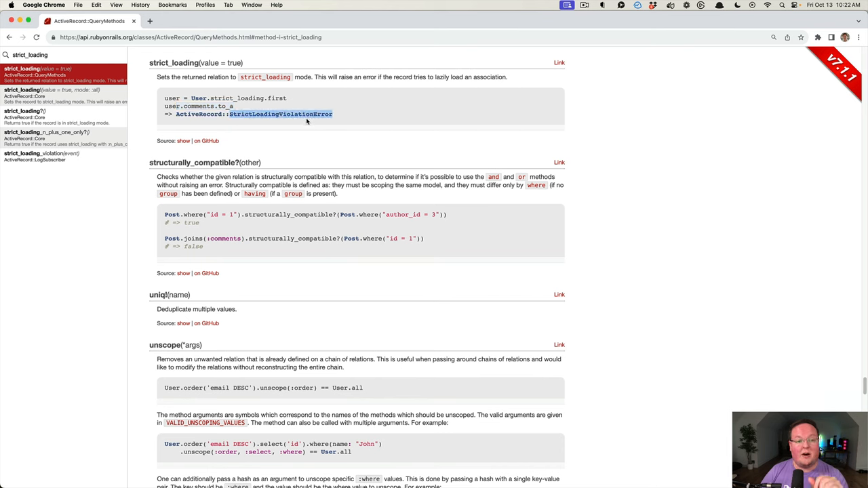
mouse_move(290, 109)
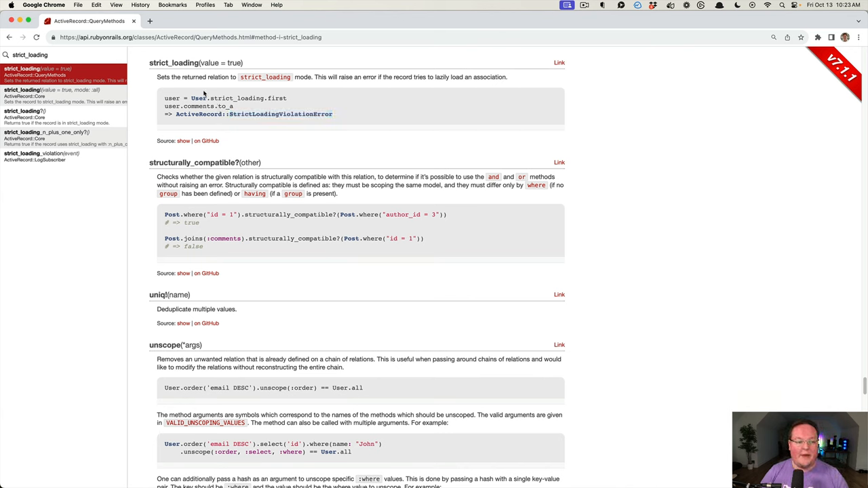
mouse_move(270, 109)
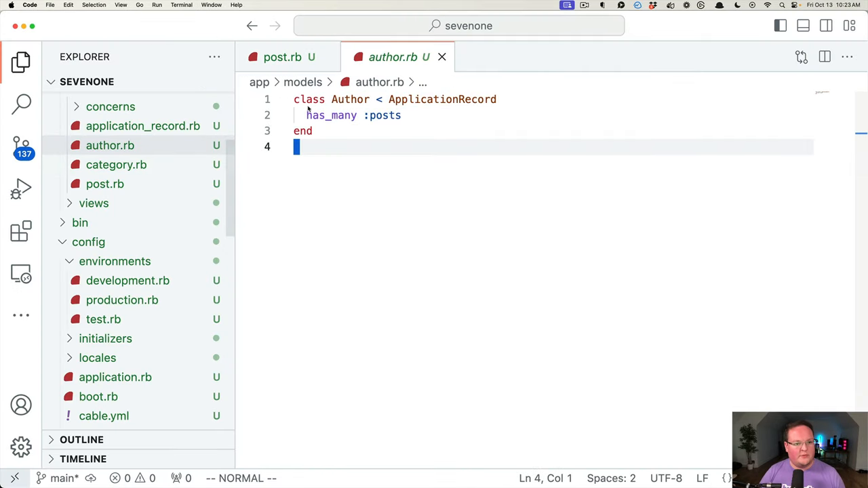
click(290, 57)
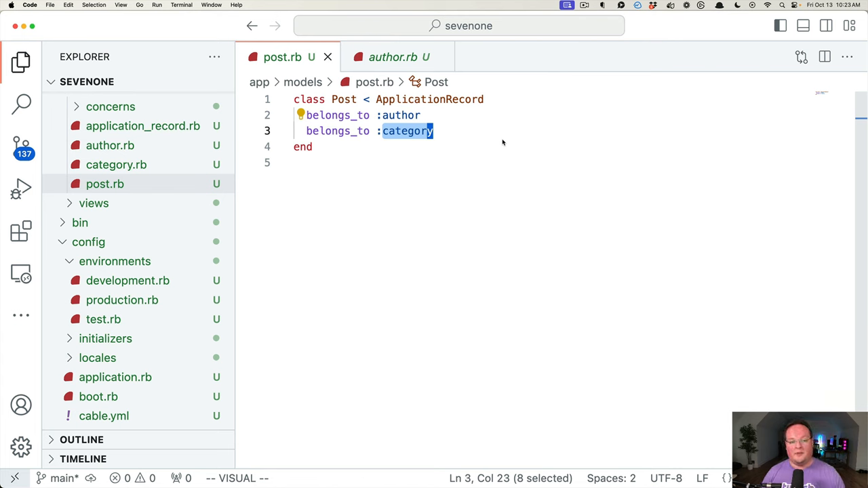
key(Escape)
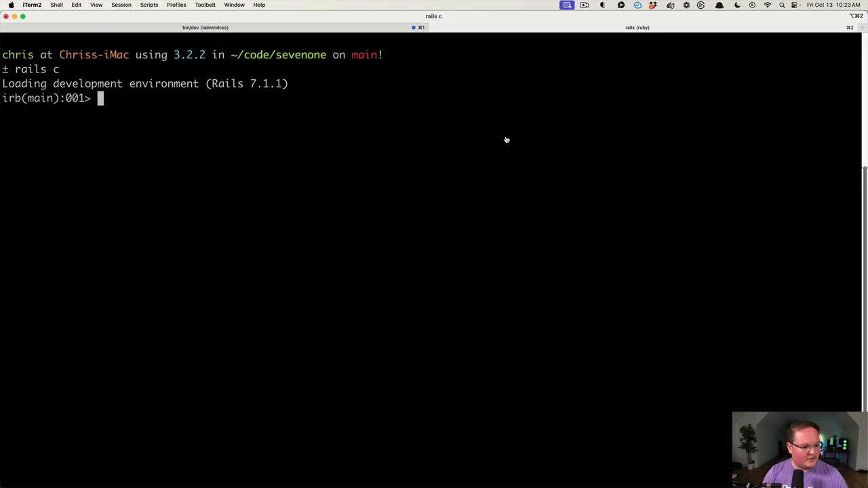
- Load a = Author.strict_loading.first and confirm a.strict_loading? returns true
text(a = U)
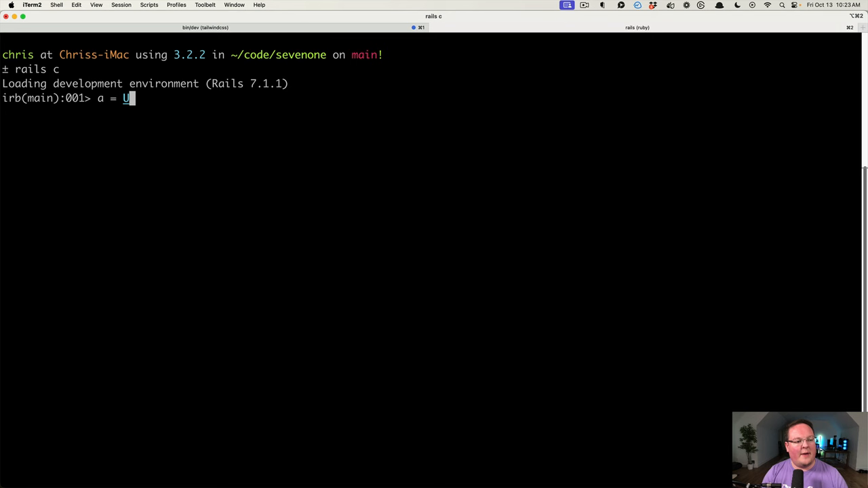
text(uthor.fir)
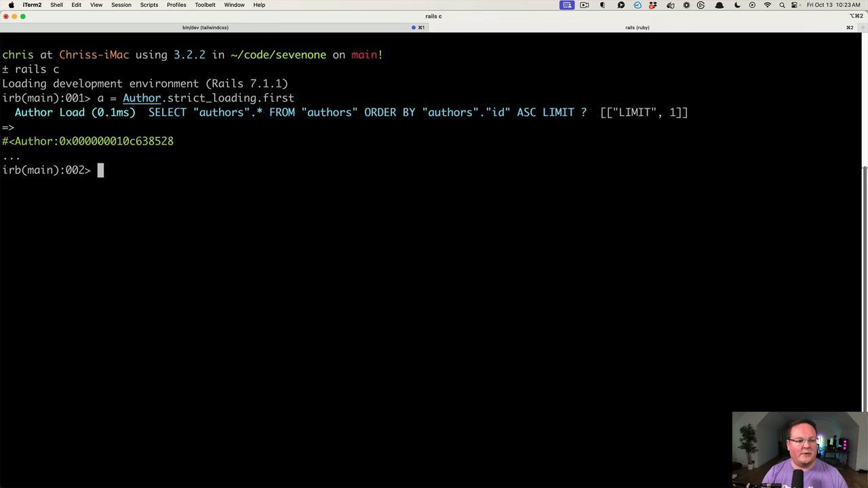
text(a.)
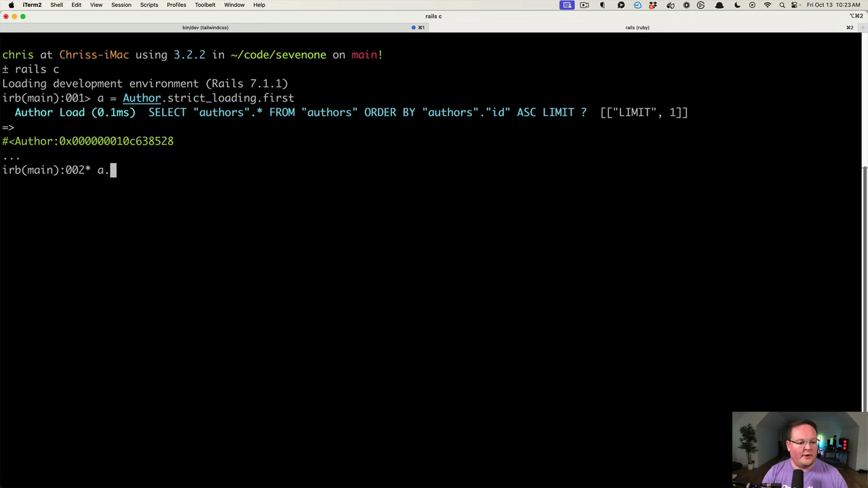
text(strict_loadin)
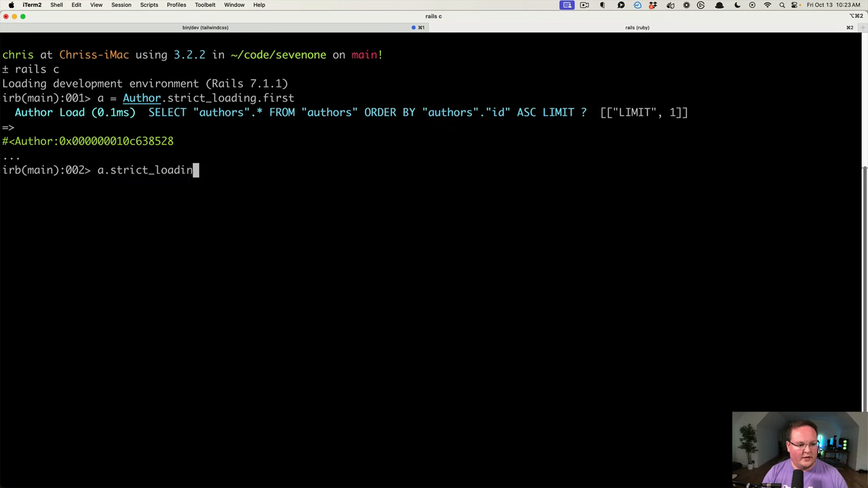
key(Return)
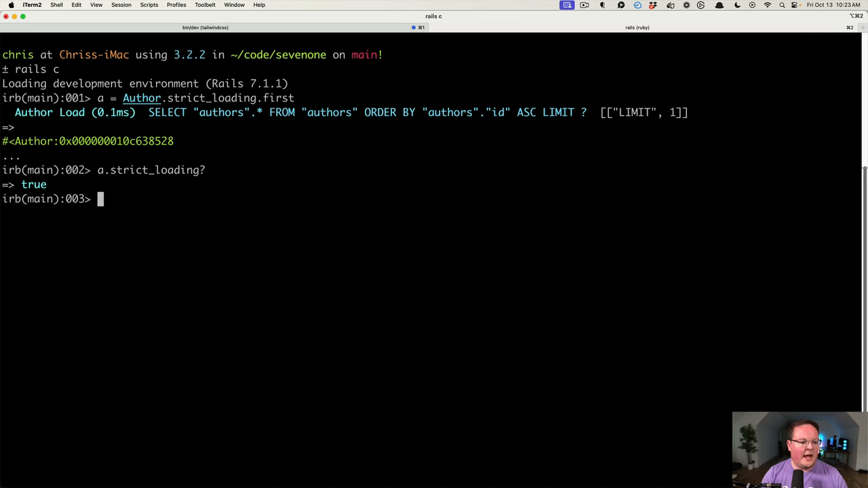
text(a.)
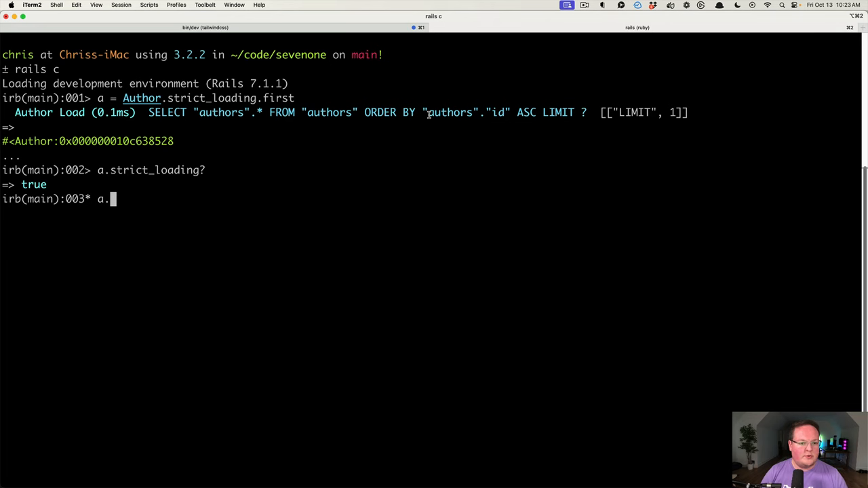
- Run a.posts and highlight the resulting StrictLoadingViolationError in the output
text(posts)
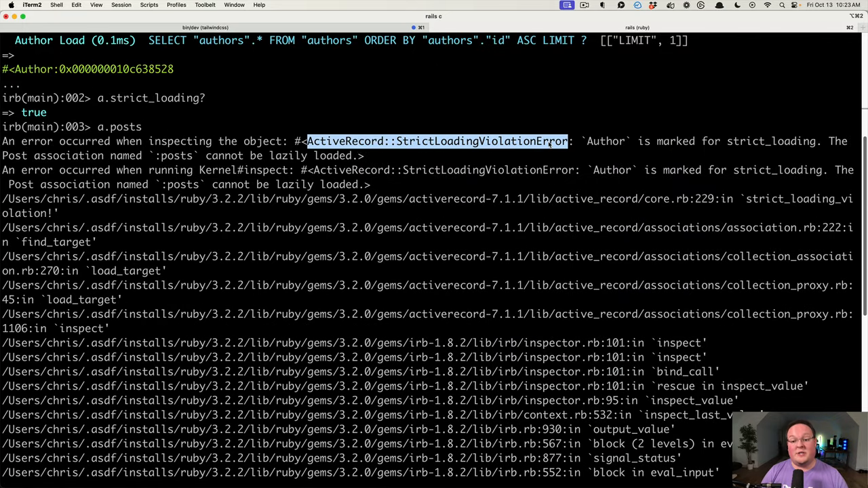
double_click(605, 141)
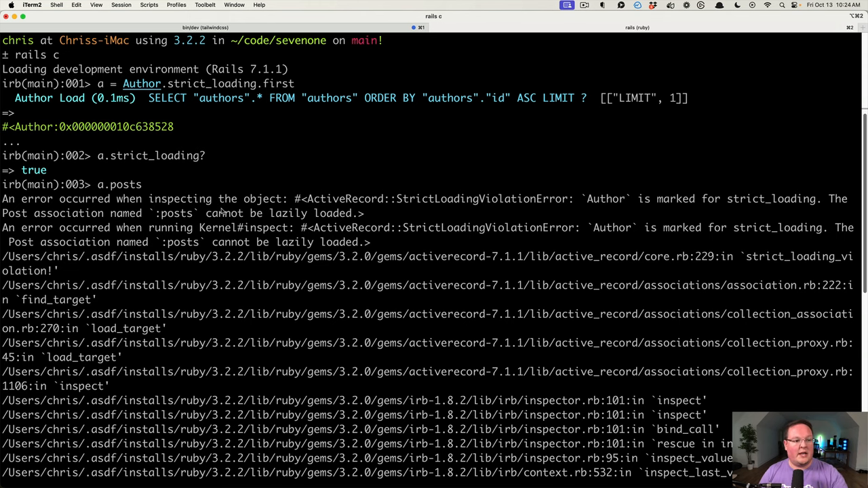
scroll(down, 3)
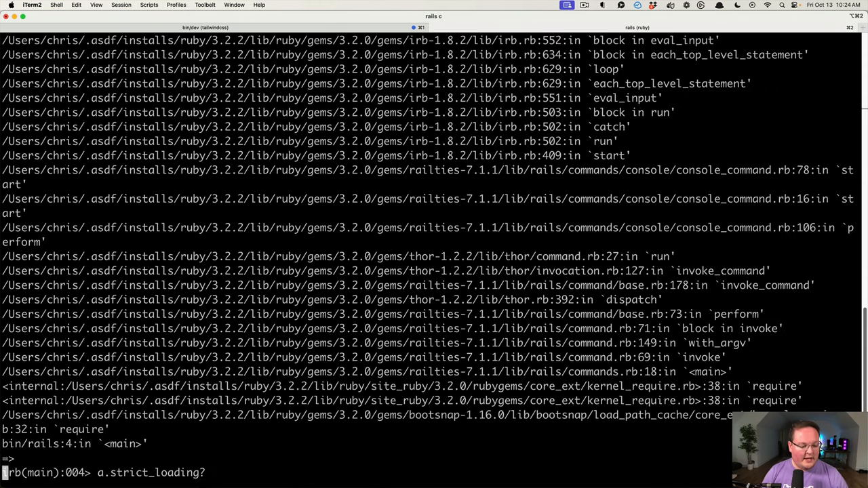
- Recall the Author.strict_loading.first query and start adding .includes(: to it
text(a = Author.strict_loading.first)
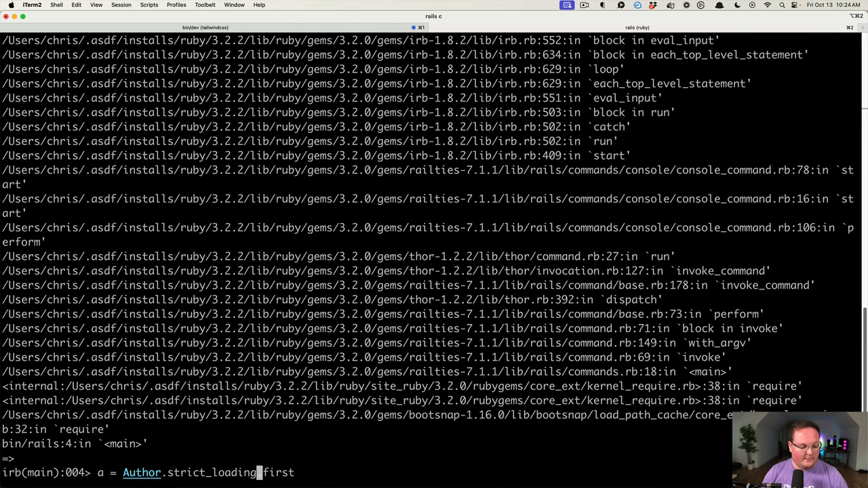
text(.includes.)
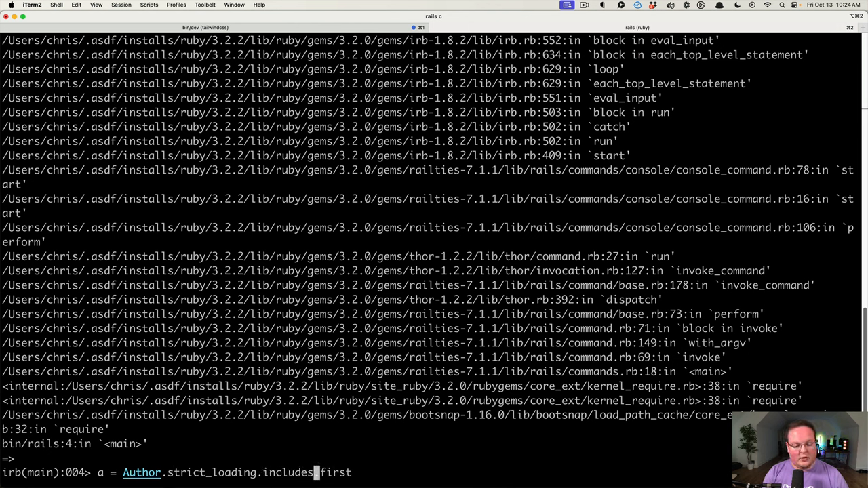
text((:)
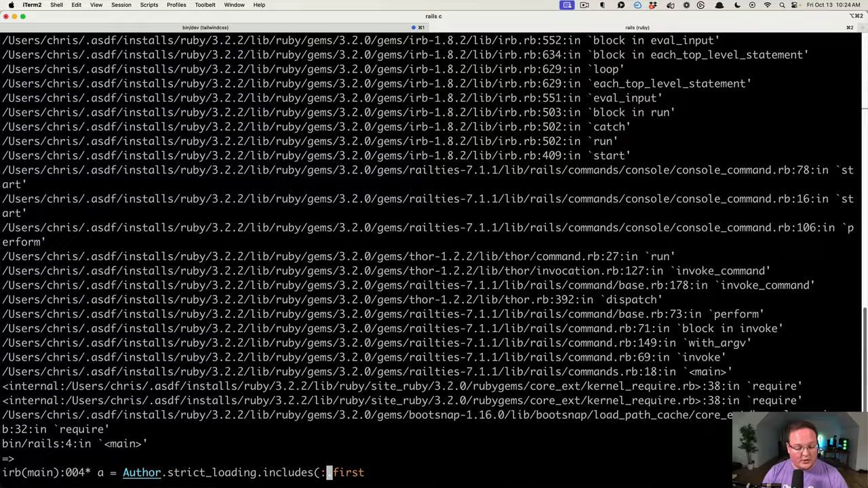